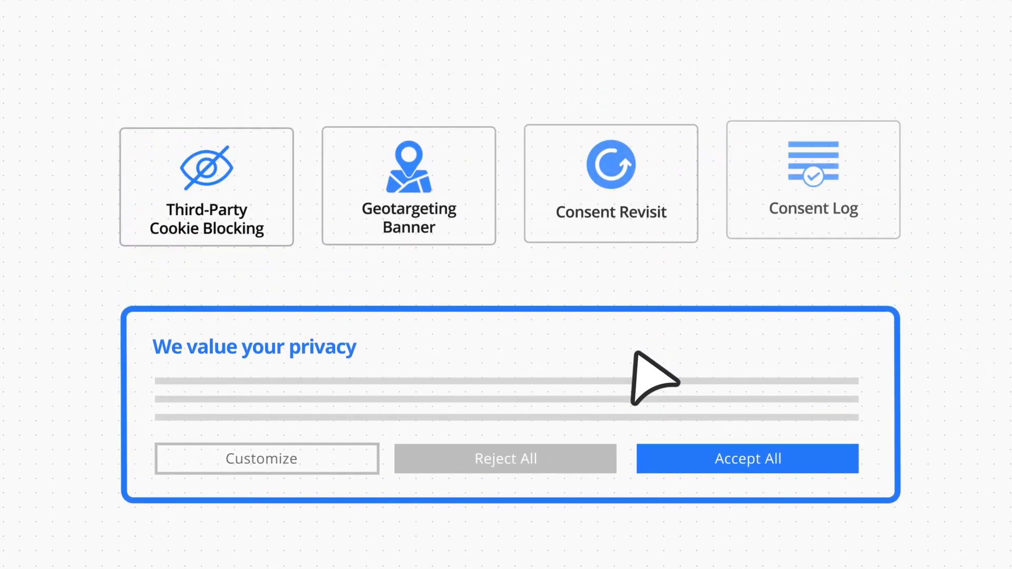
pyautogui.scroll(-3)
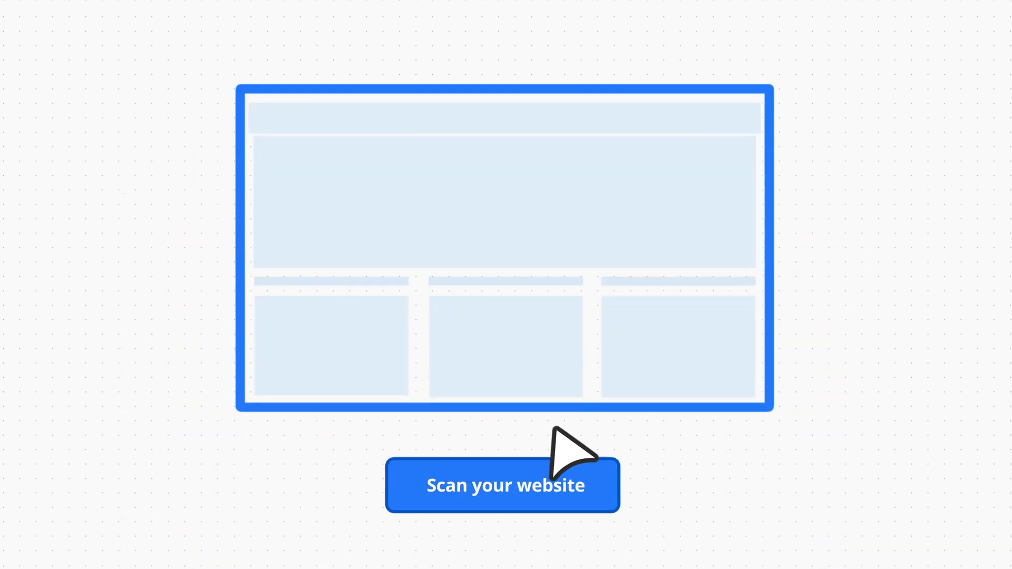
pyautogui.click(502, 485)
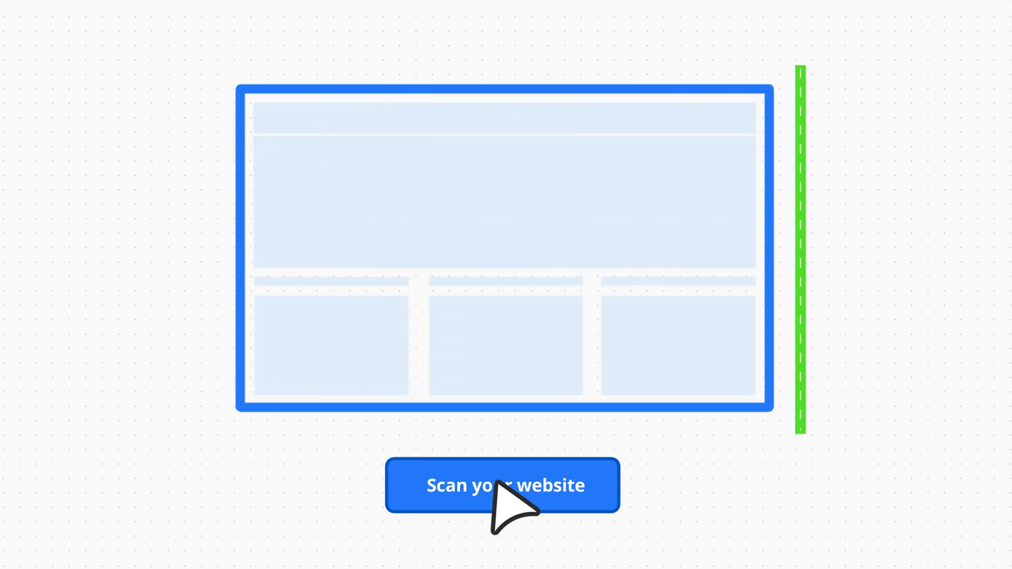
pyautogui.click(503, 485)
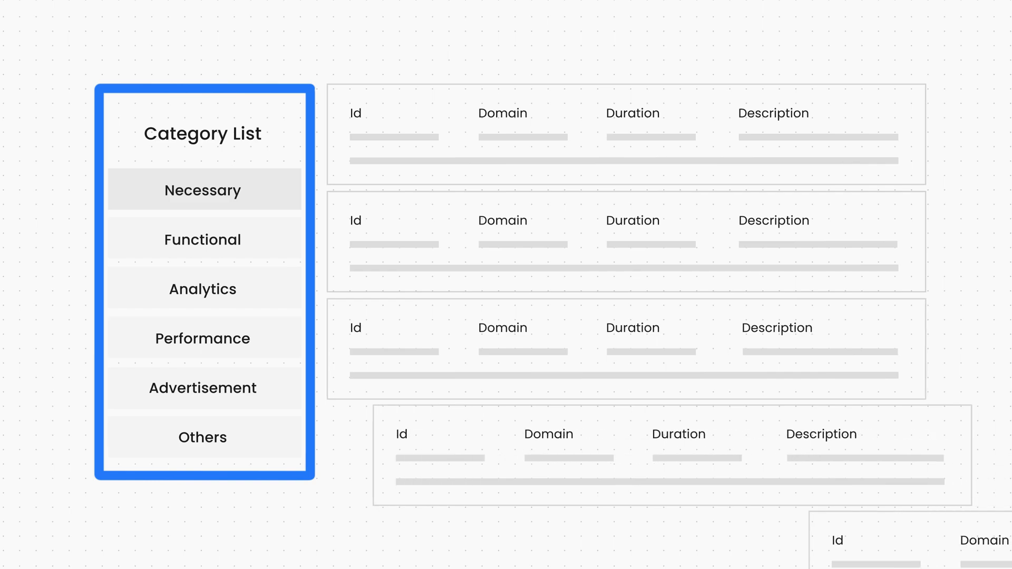
pyautogui.scroll(-3)
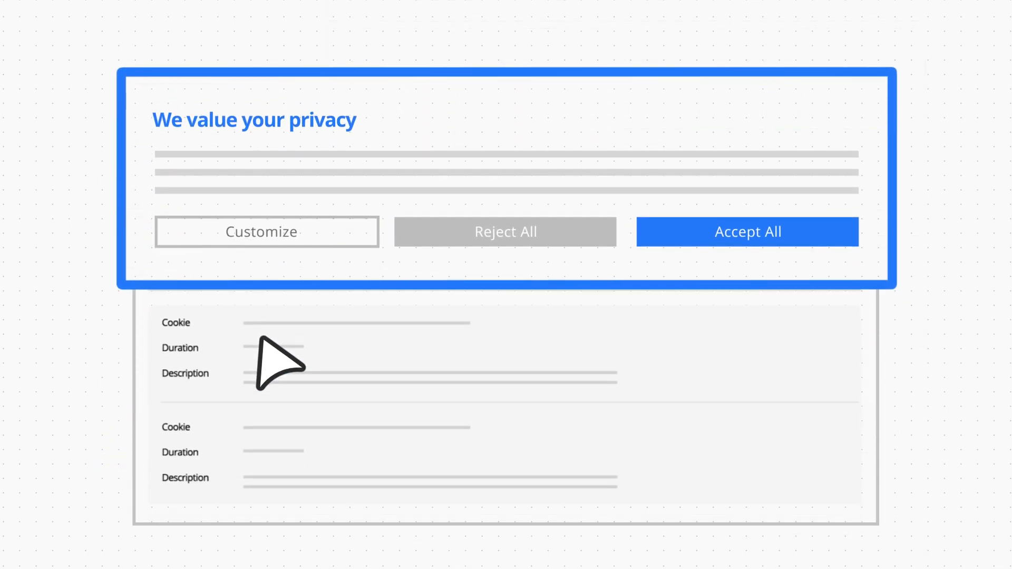
pyautogui.click(746, 231)
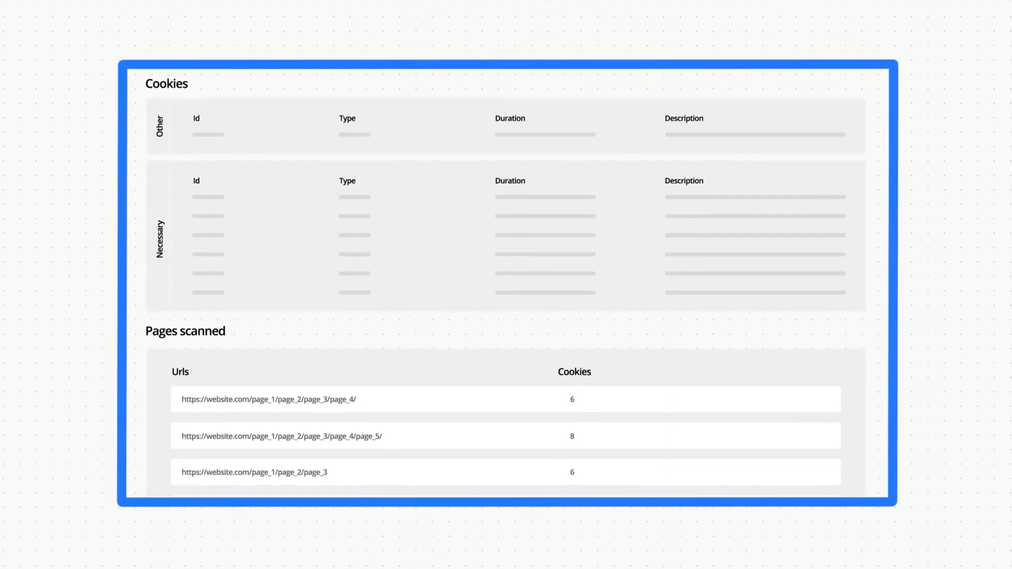
pyautogui.scroll(-3)
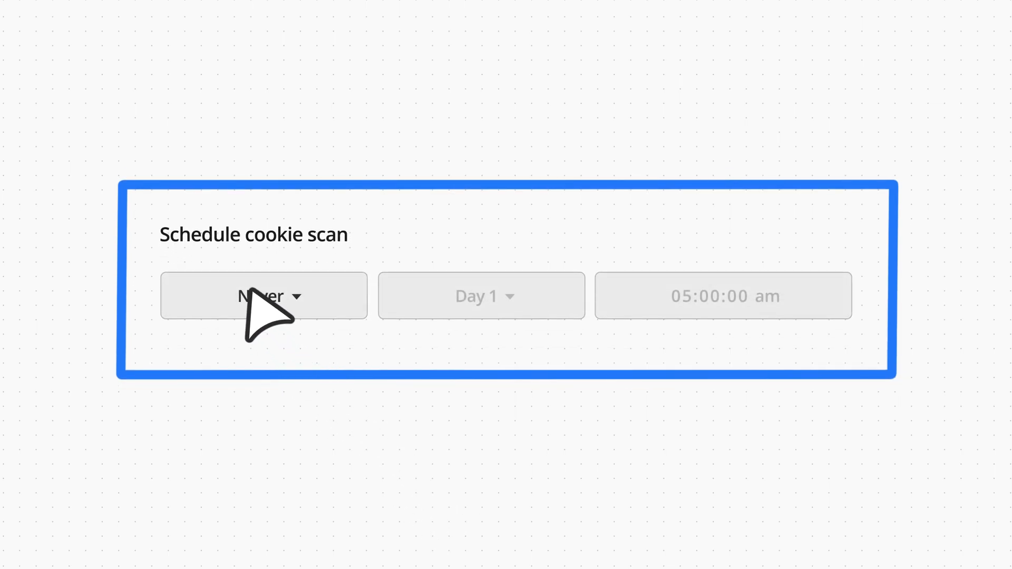
pyautogui.click(263, 295)
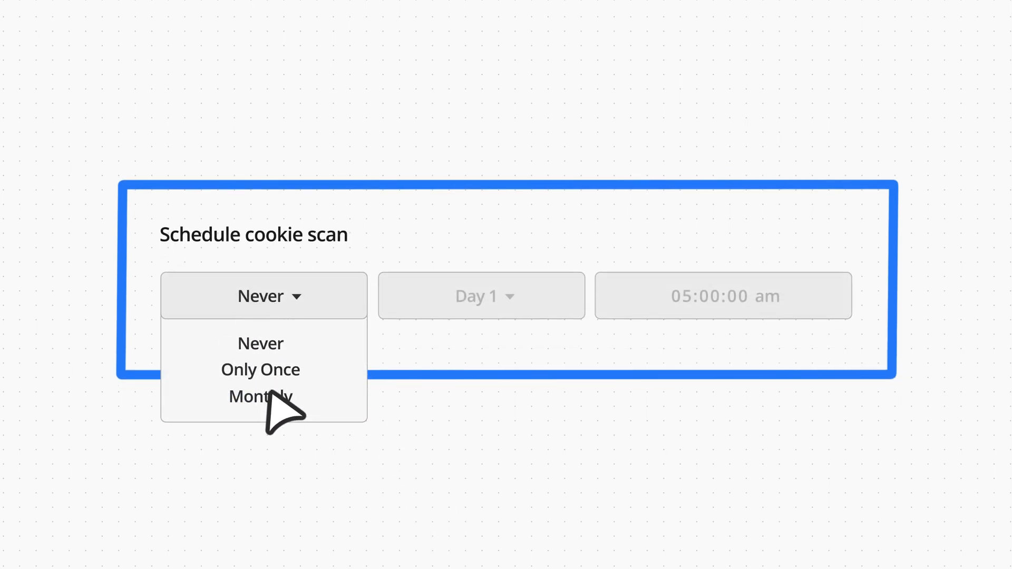